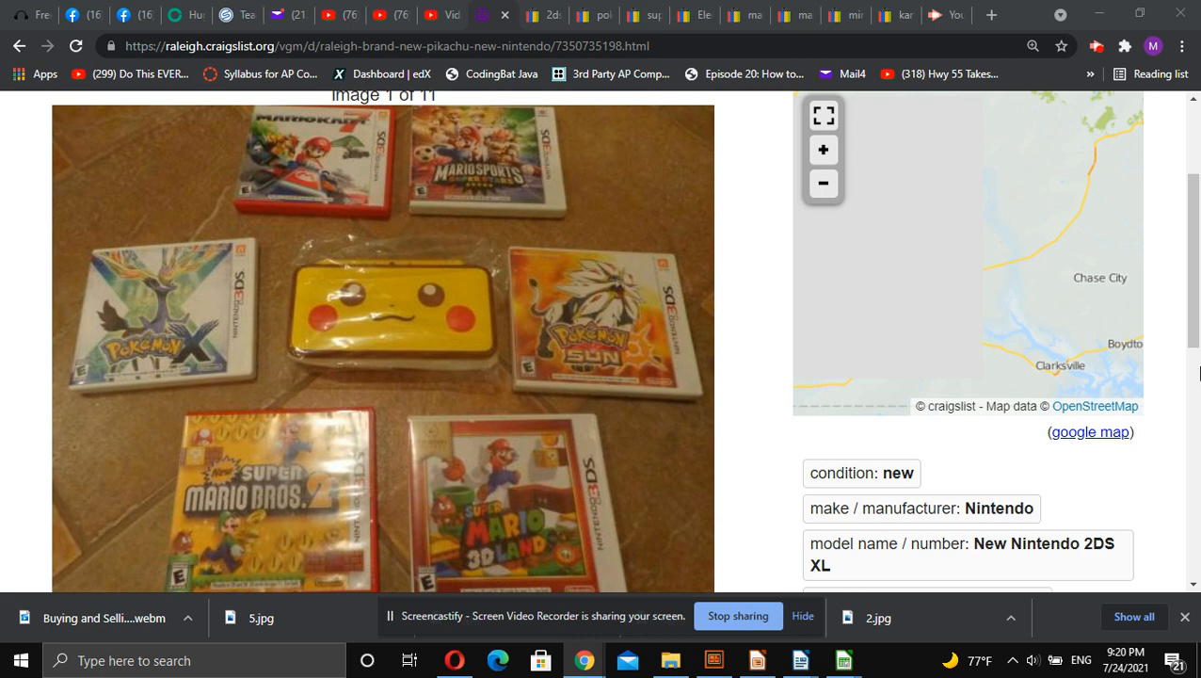
# Step: View the listing's close-up photos: console in plastic and the Pikachu face, switching between them
pyautogui.scroll(-3)
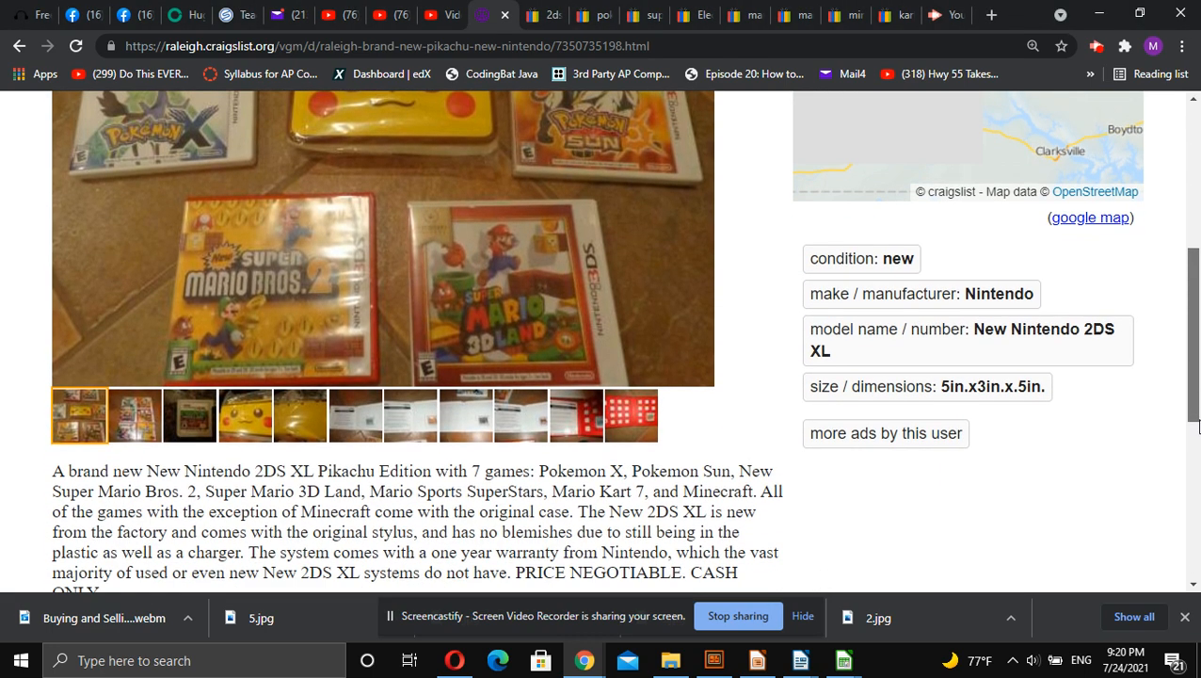
pyautogui.click(301, 416)
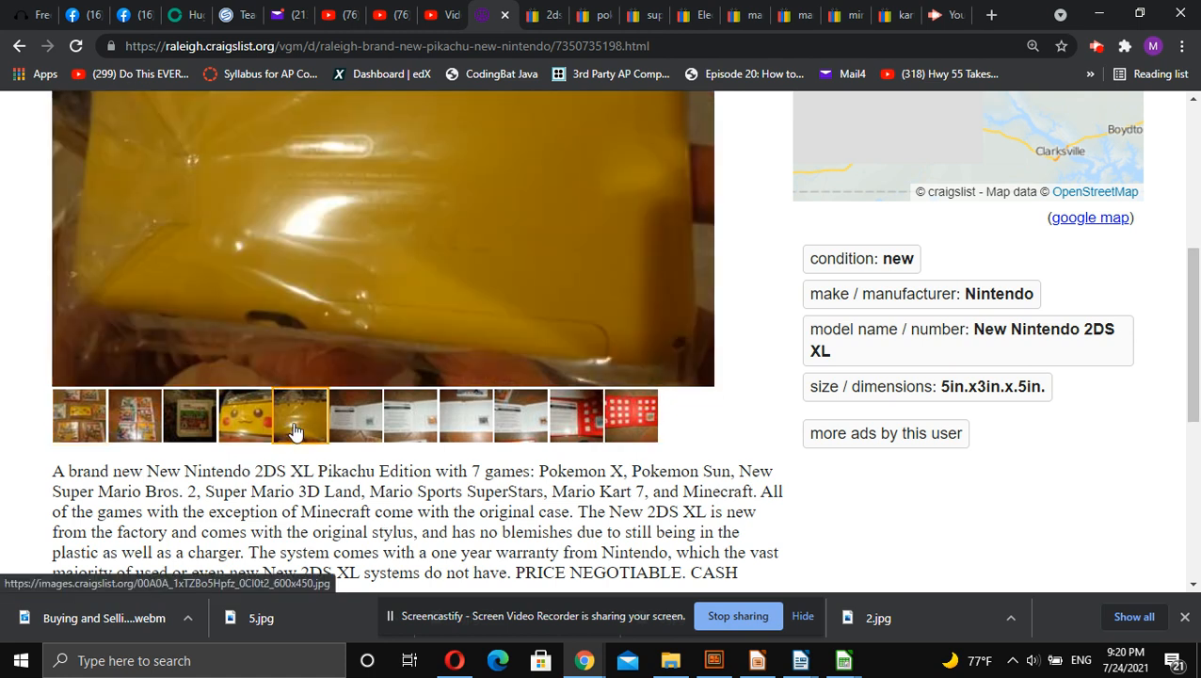
pyautogui.click(245, 416)
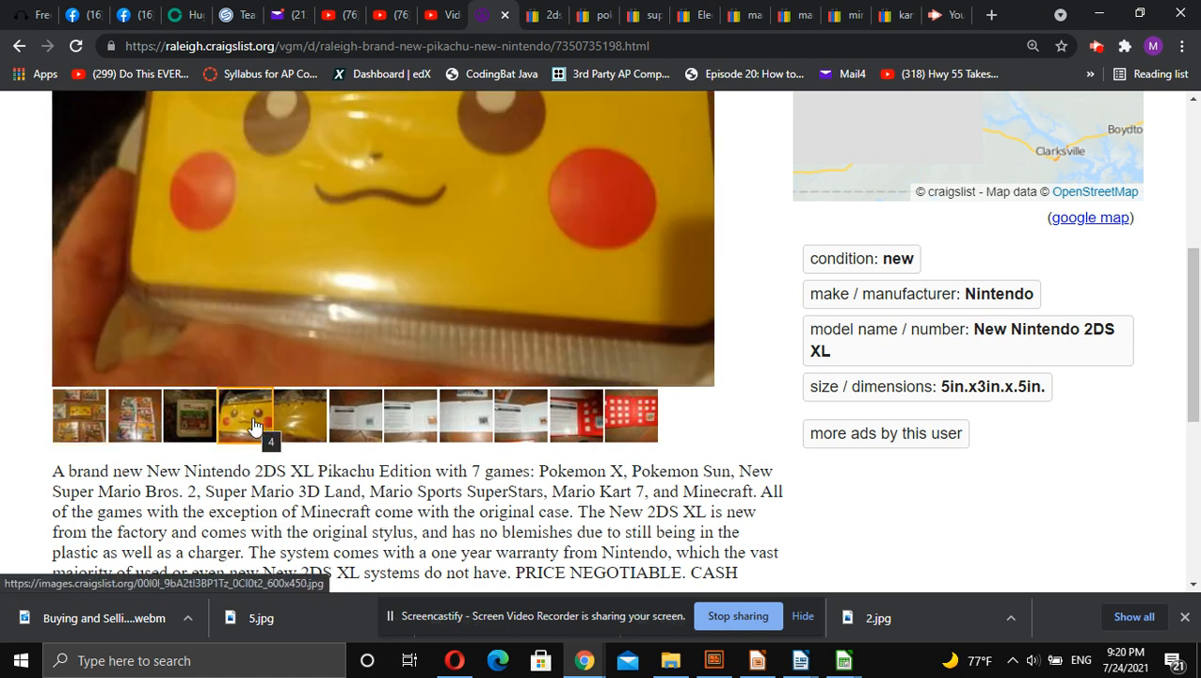
pyautogui.click(301, 415)
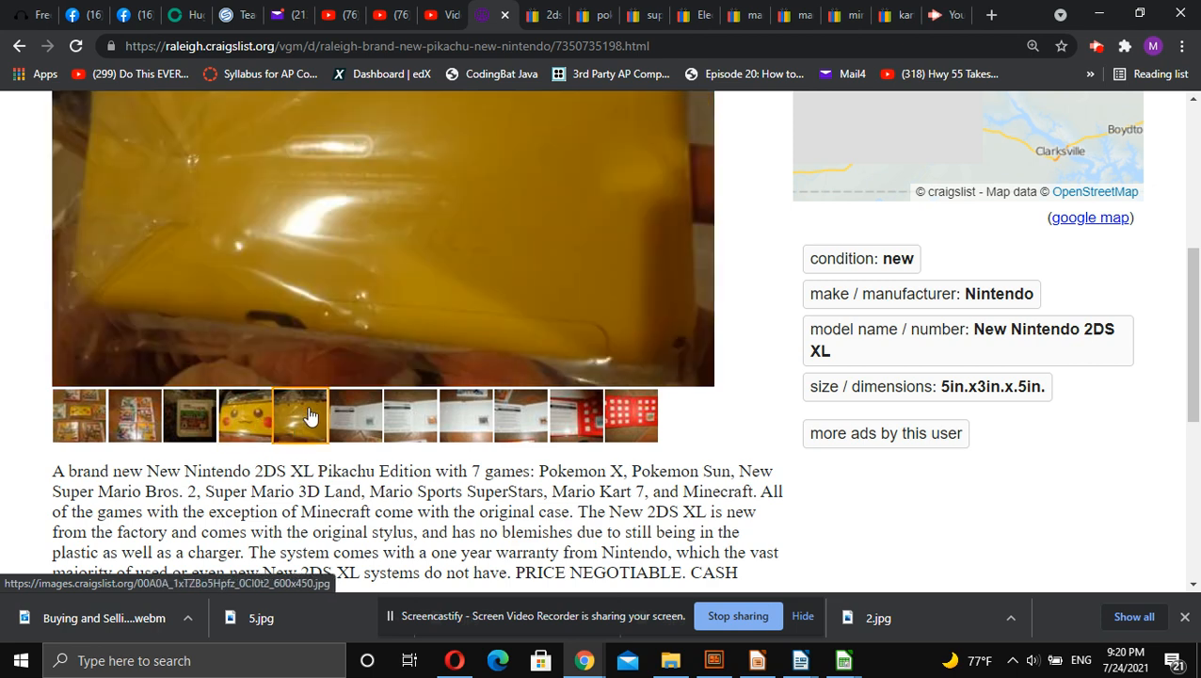
pyautogui.click(245, 416)
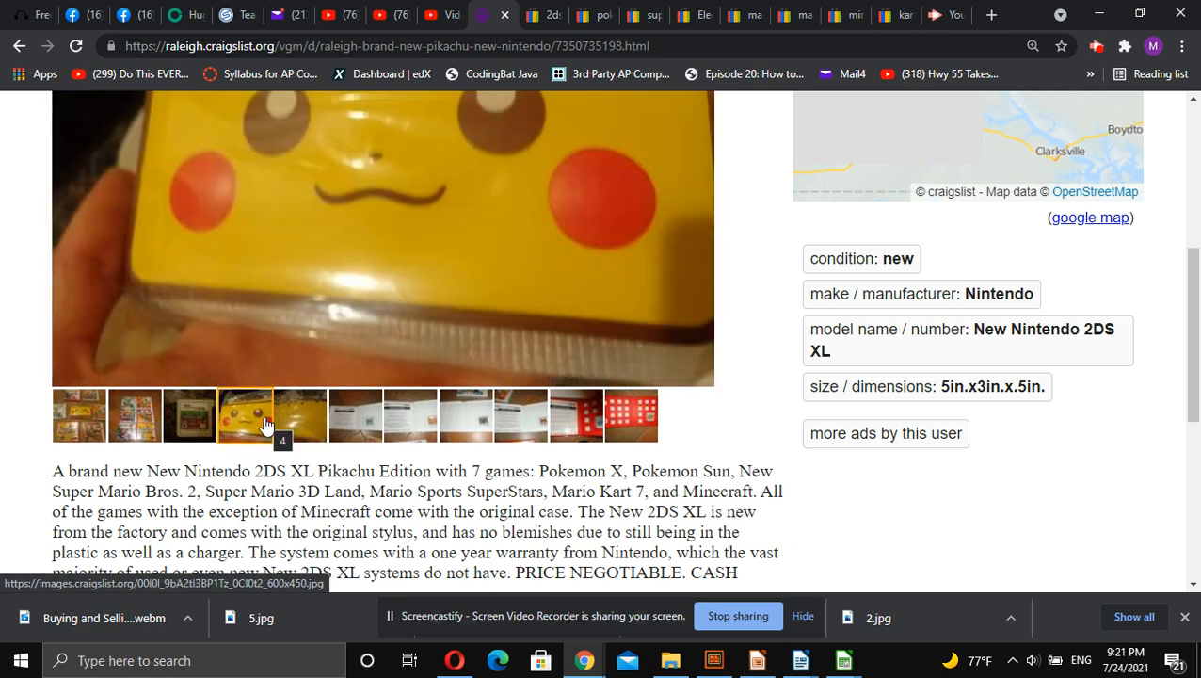
pyautogui.click(531, 15)
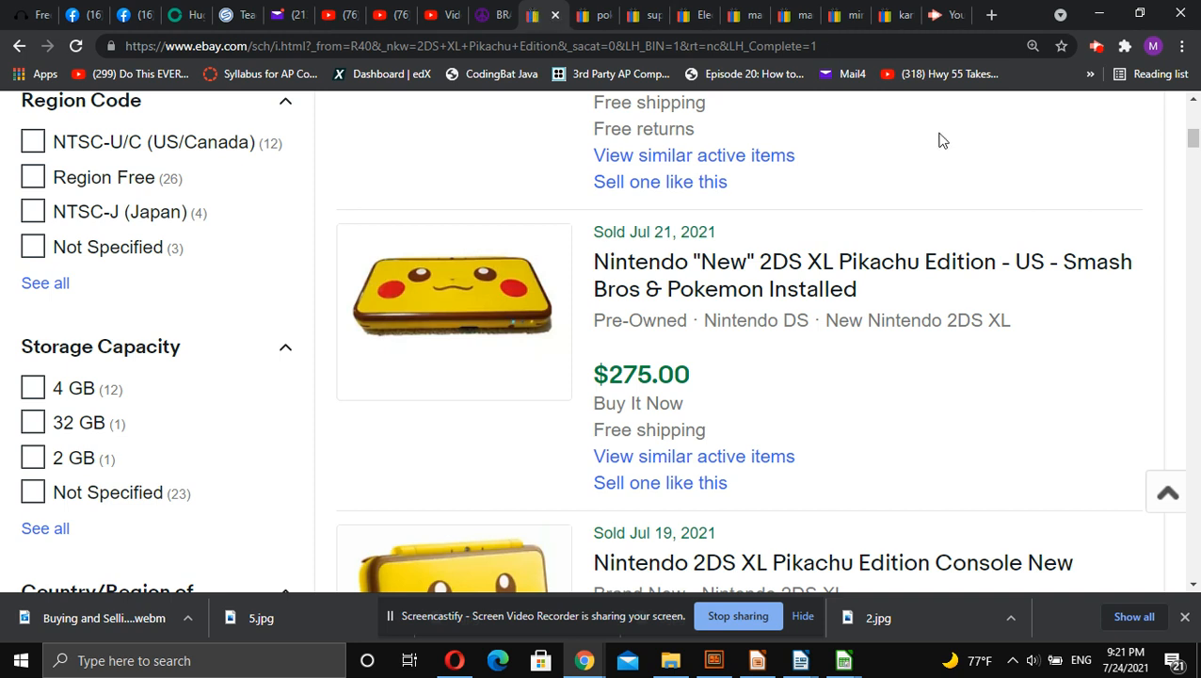
pyautogui.moveTo(649, 298)
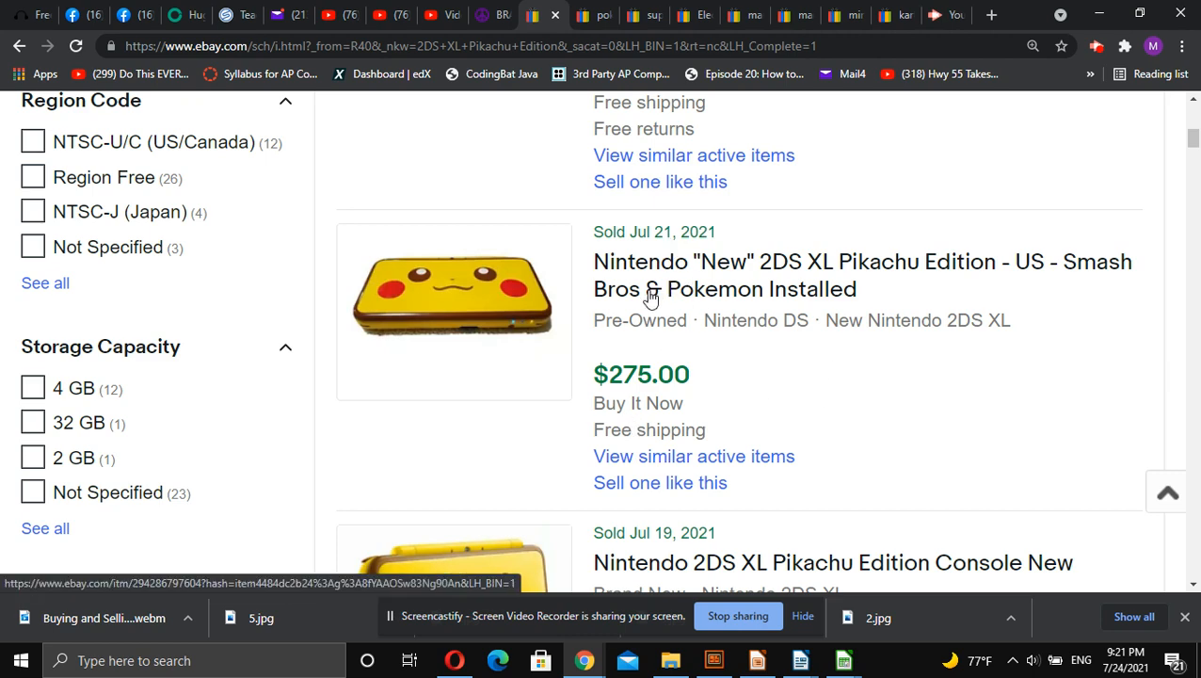
pyautogui.scroll(-3)
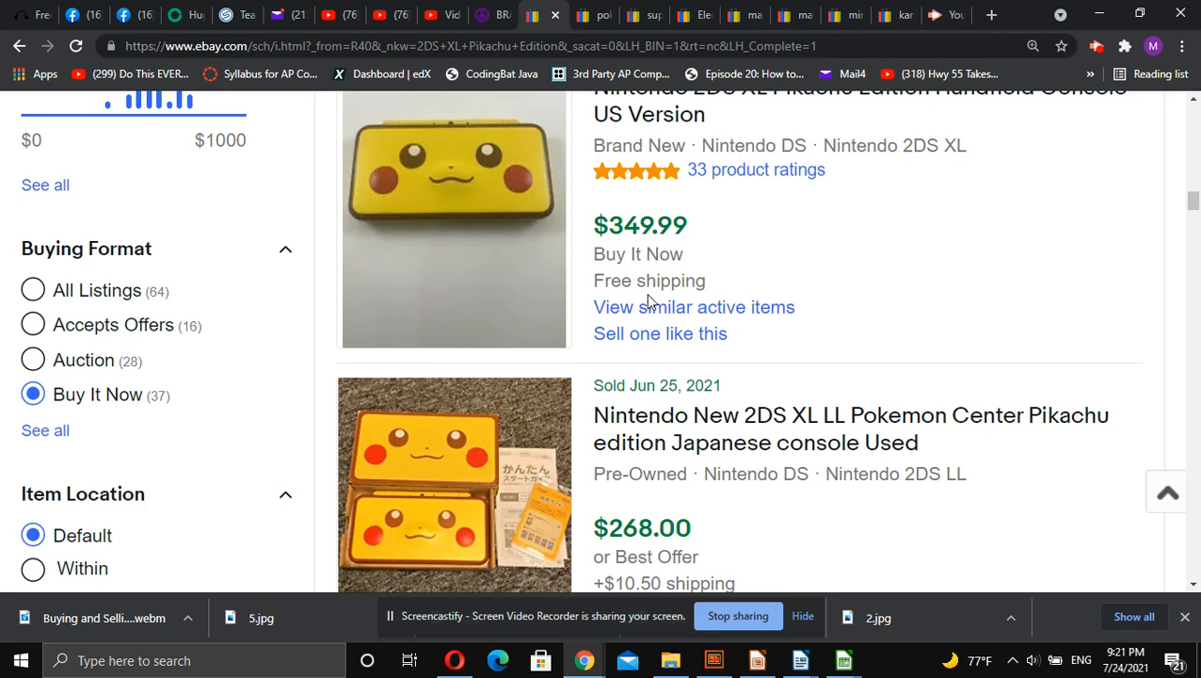
pyautogui.moveTo(633, 166)
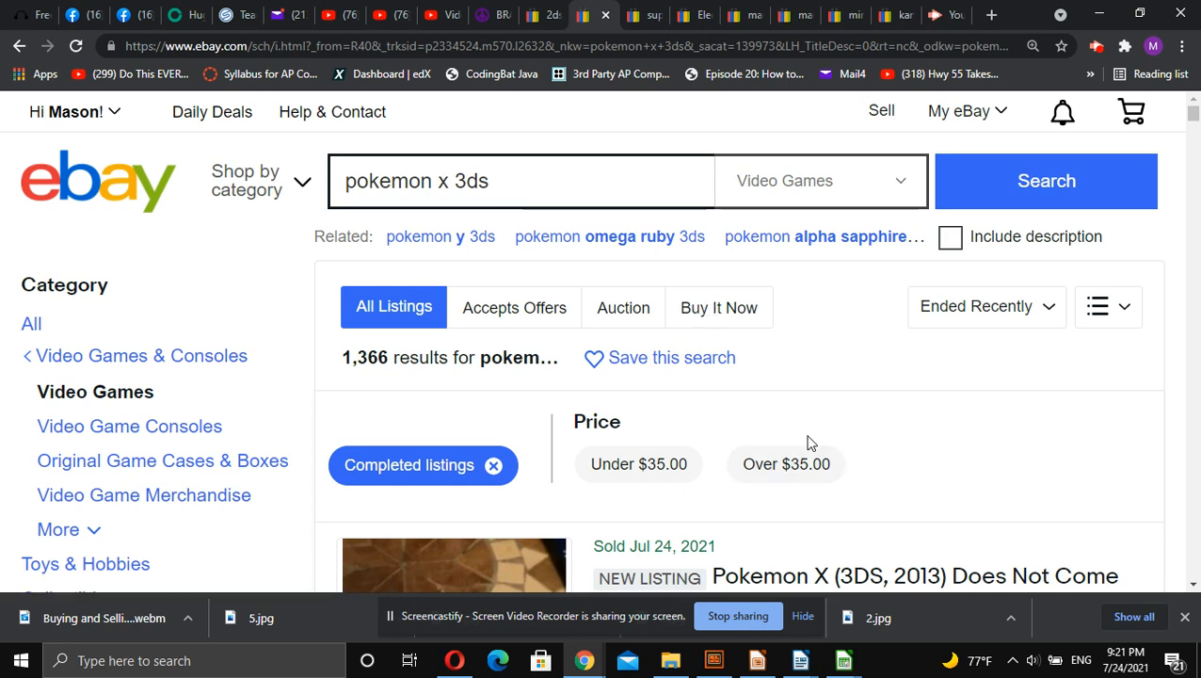
# Step: Scroll through eBay sold listings to compare prices for Pokemon X and New Super Mario Bros. 2
pyautogui.scroll(-3)
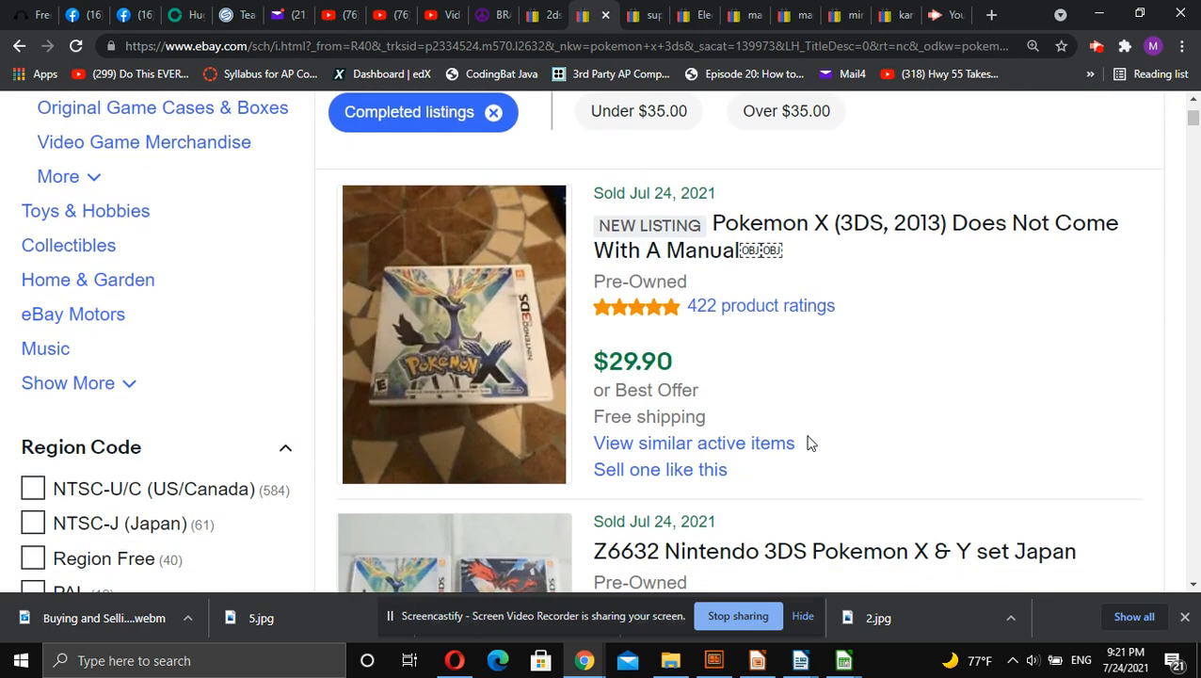
pyautogui.scroll(-3)
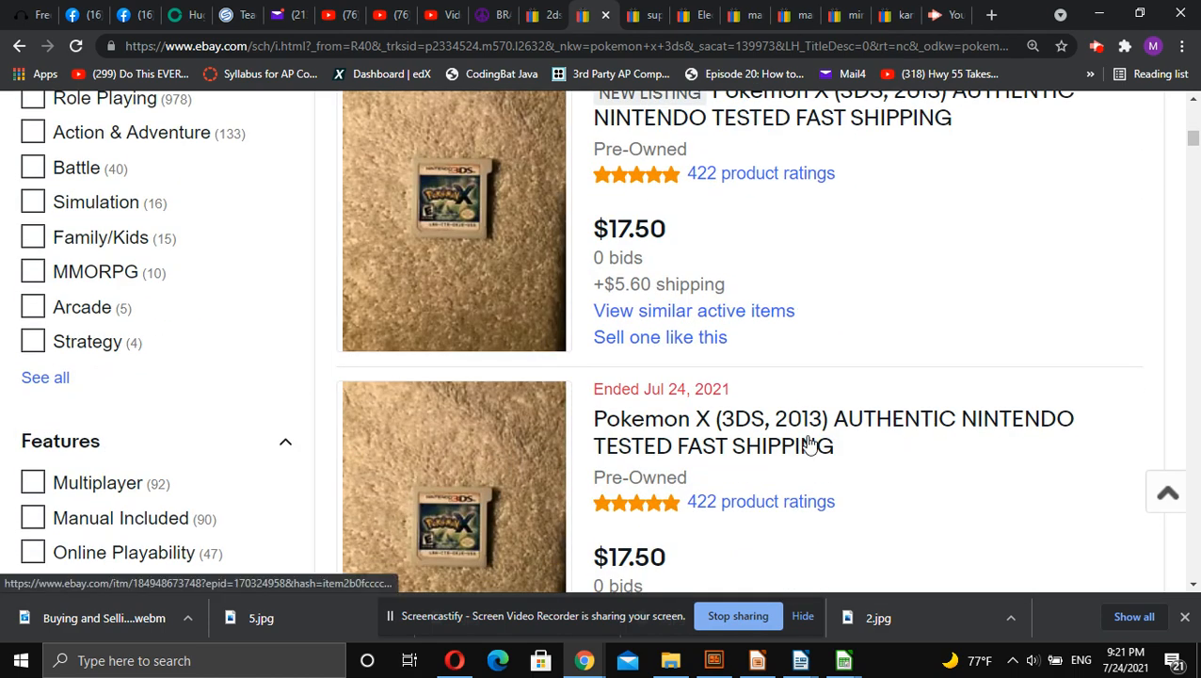
pyautogui.scroll(-3)
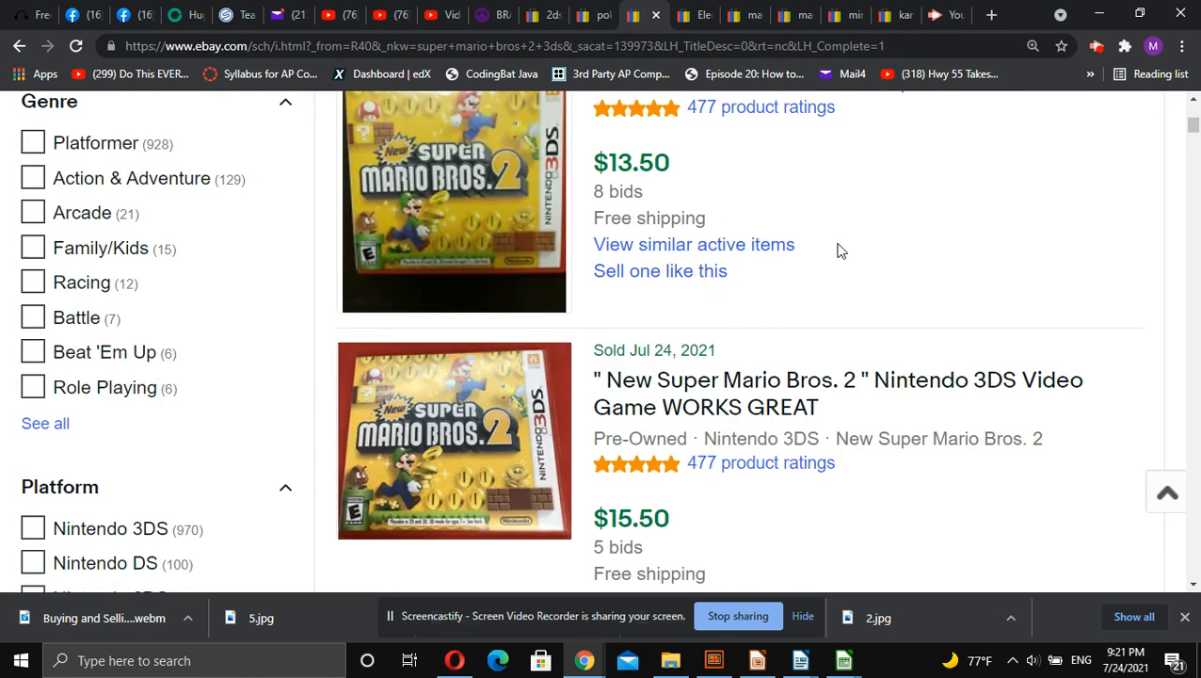
pyautogui.scroll(3)
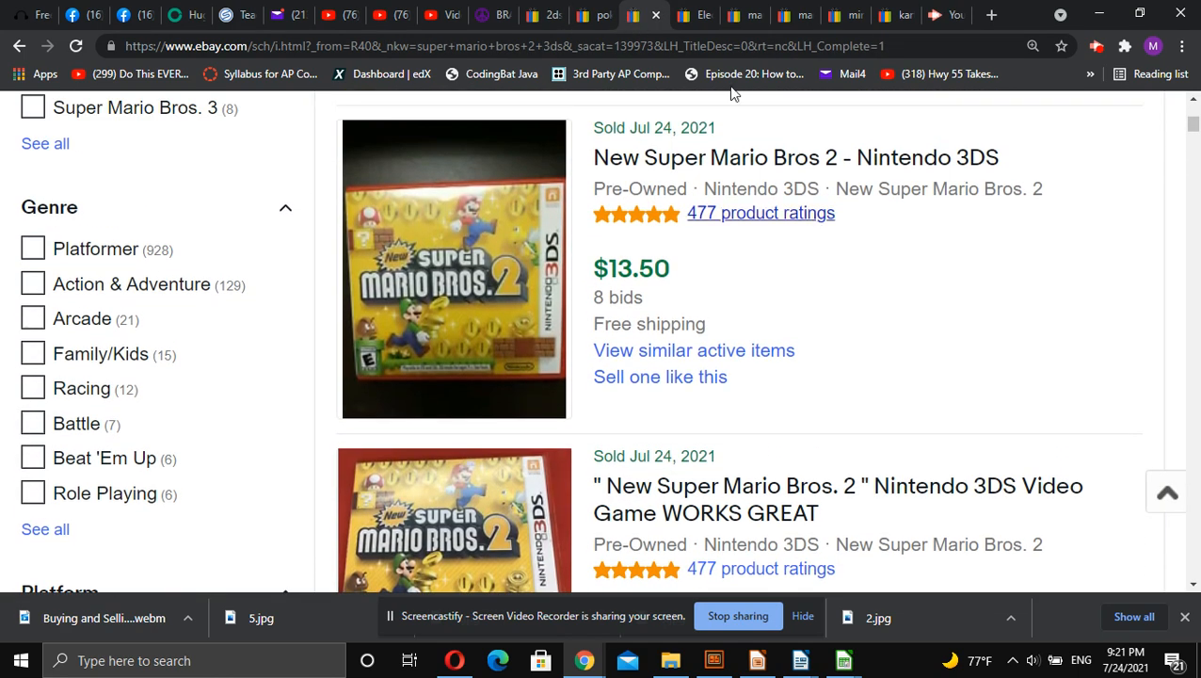
pyautogui.moveTo(697, 15)
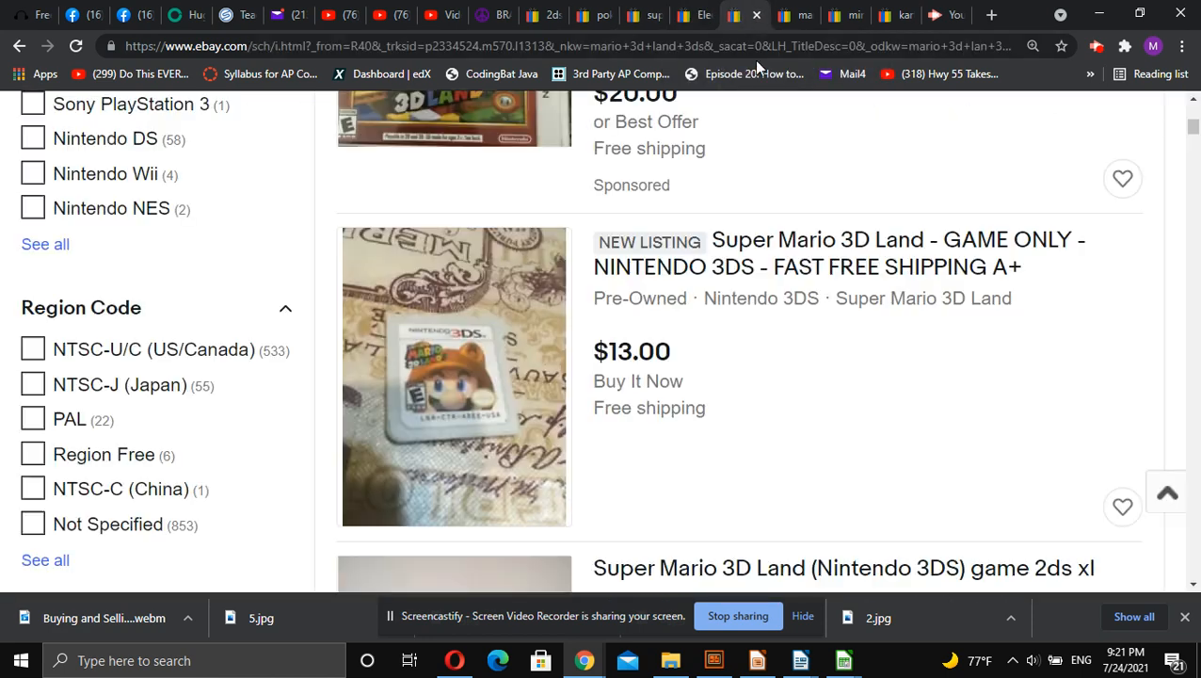
pyautogui.moveTo(818, 360)
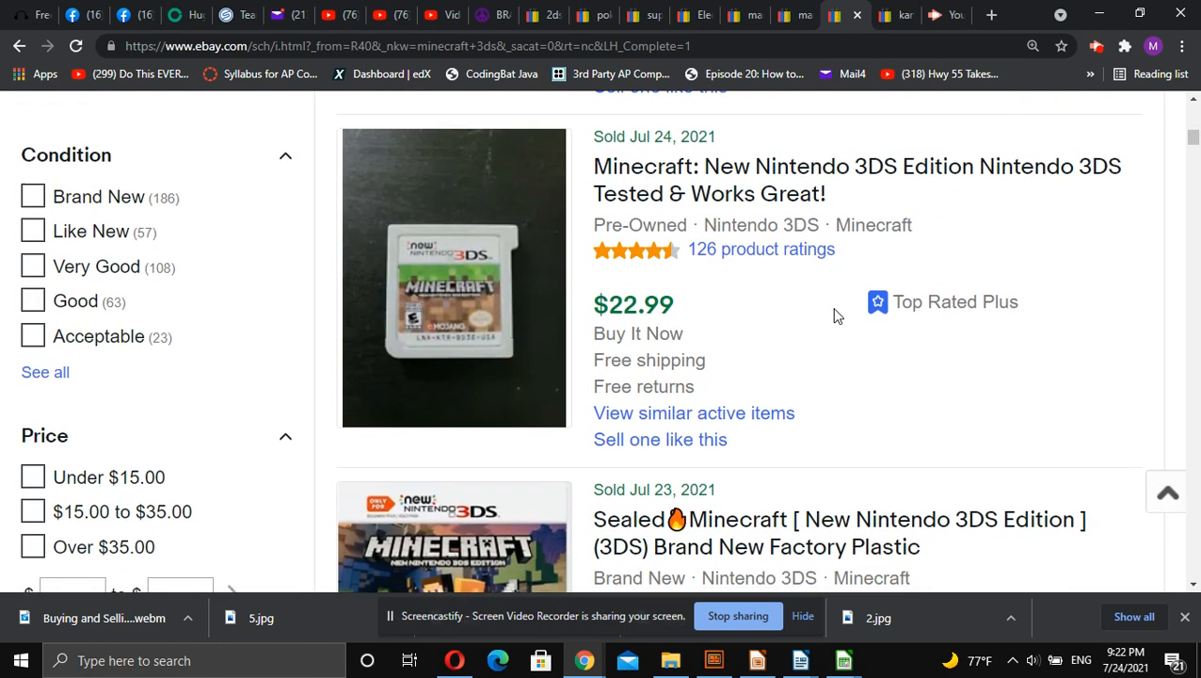
# Step: Scroll through eBay sold listings to review Minecraft New 3DS Edition and Mario Kart 7 prices
pyautogui.scroll(-3)
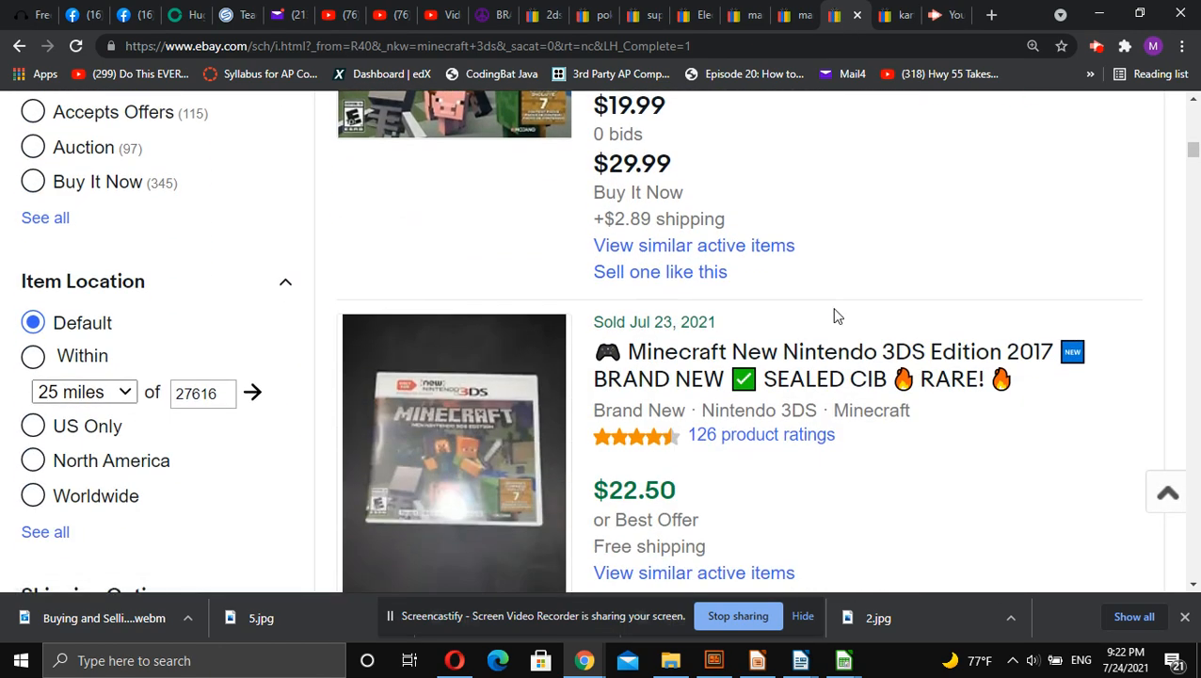
pyautogui.scroll(-3)
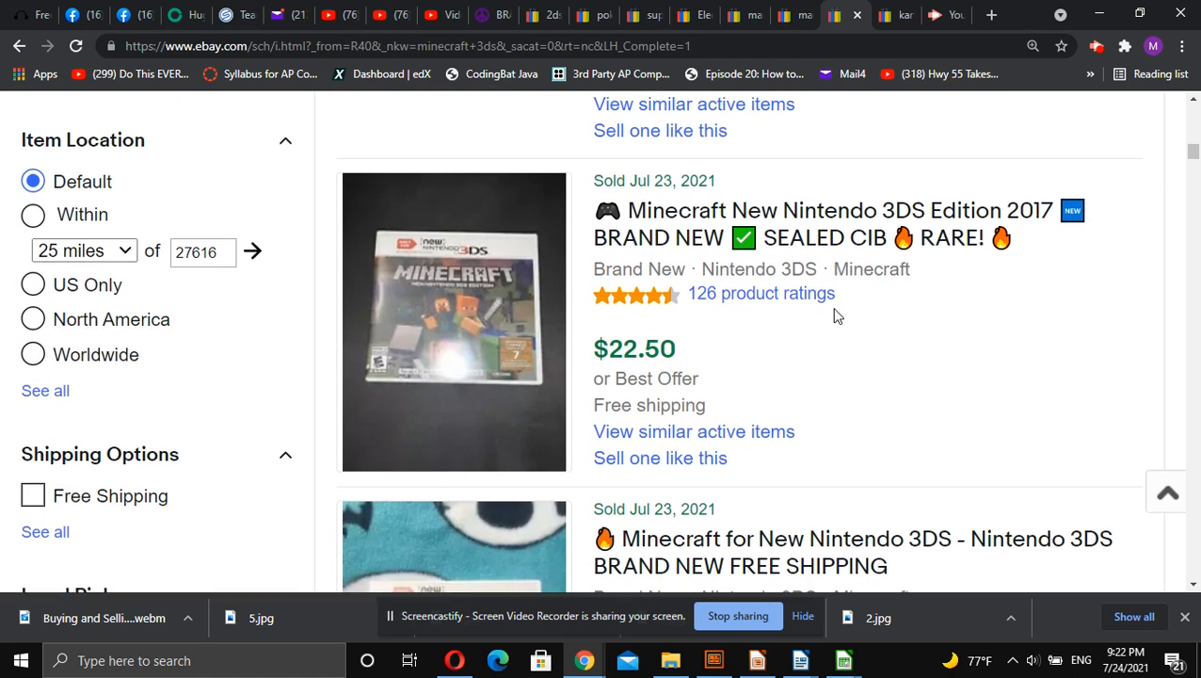
pyautogui.scroll(-3)
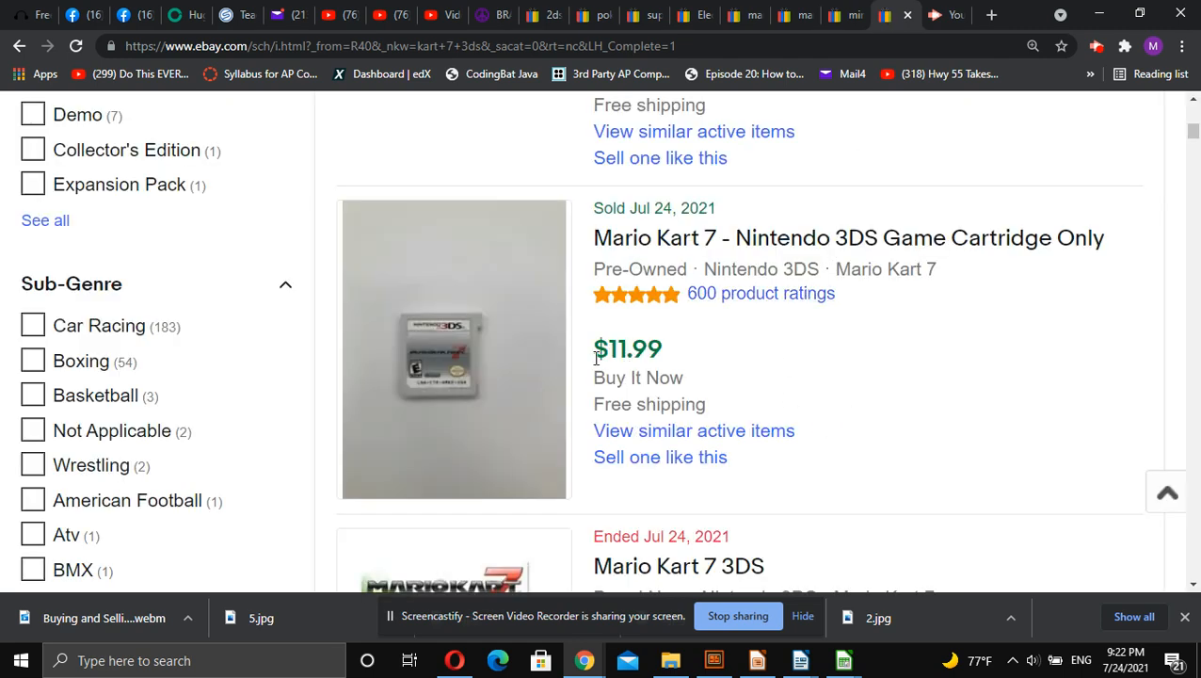
pyautogui.scroll(-3)
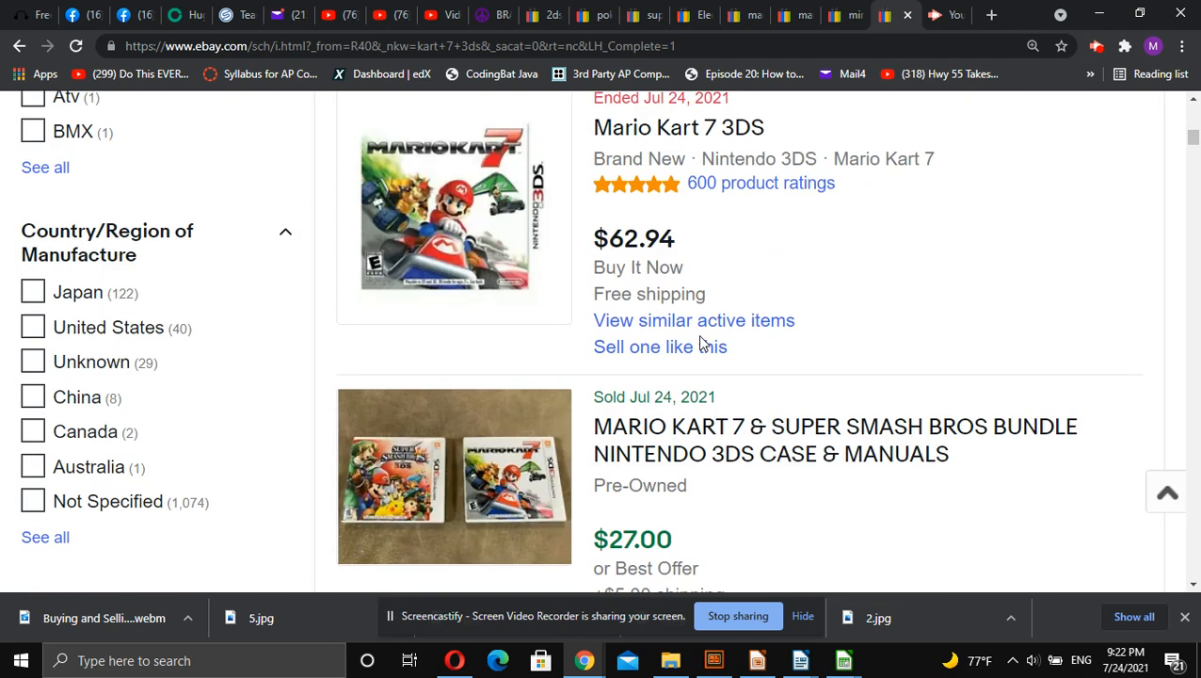
pyautogui.scroll(-3)
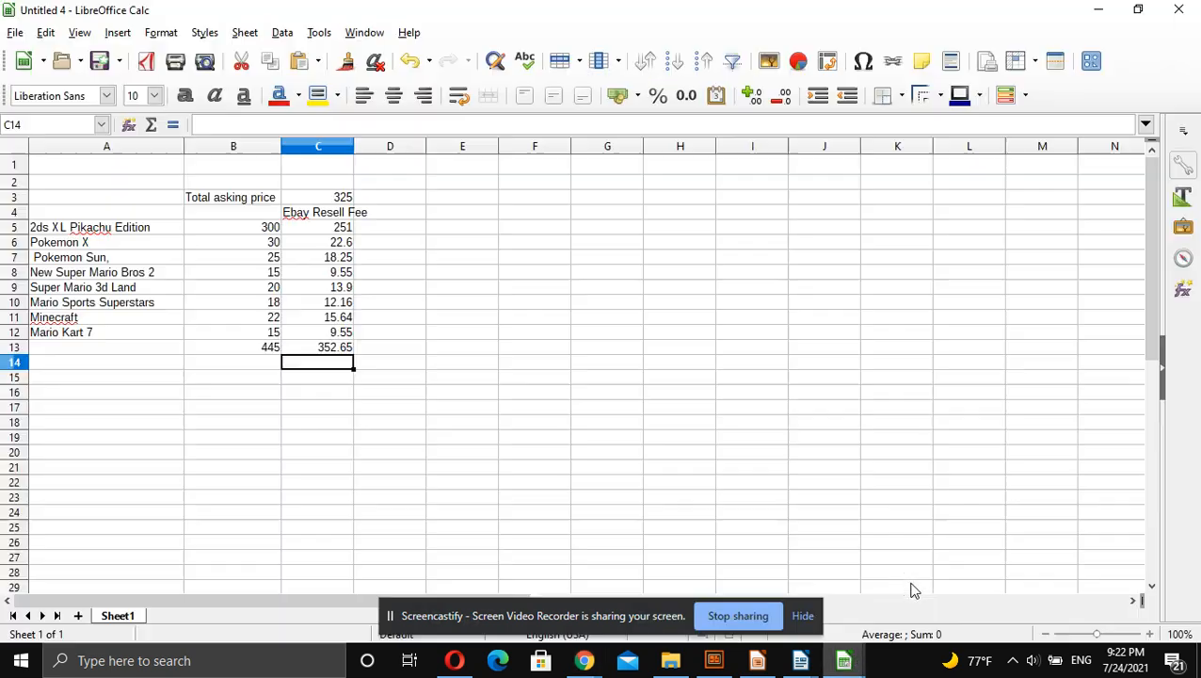
pyautogui.moveTo(233, 192)
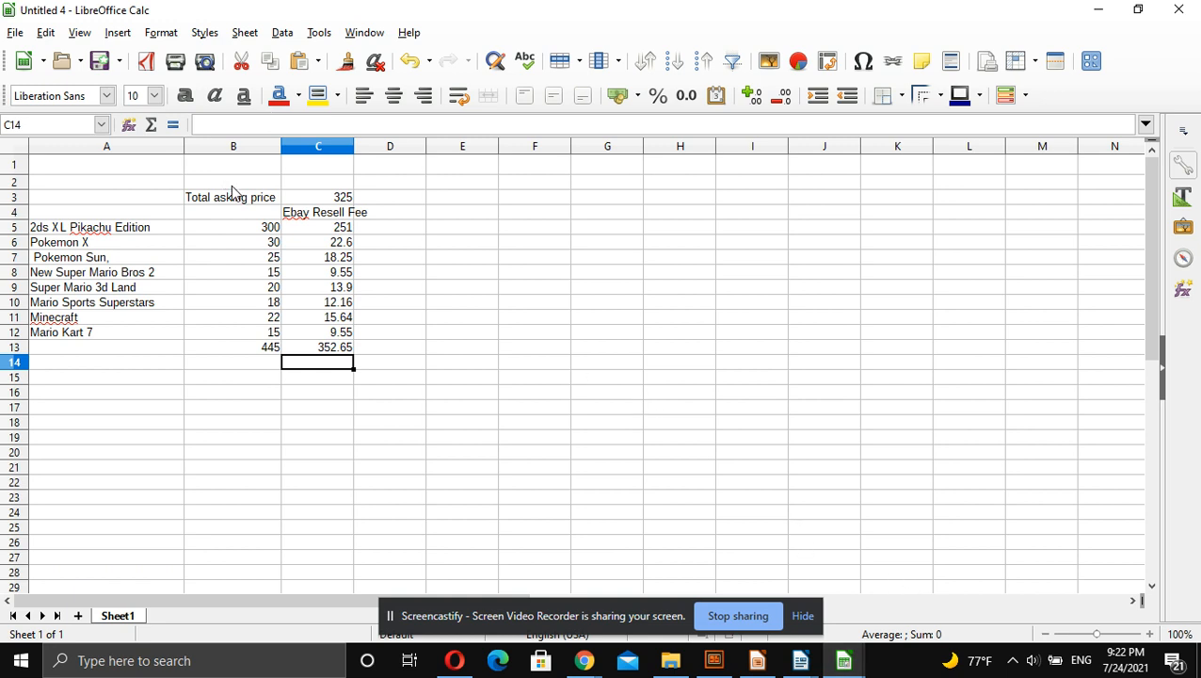
pyautogui.click(233, 226)
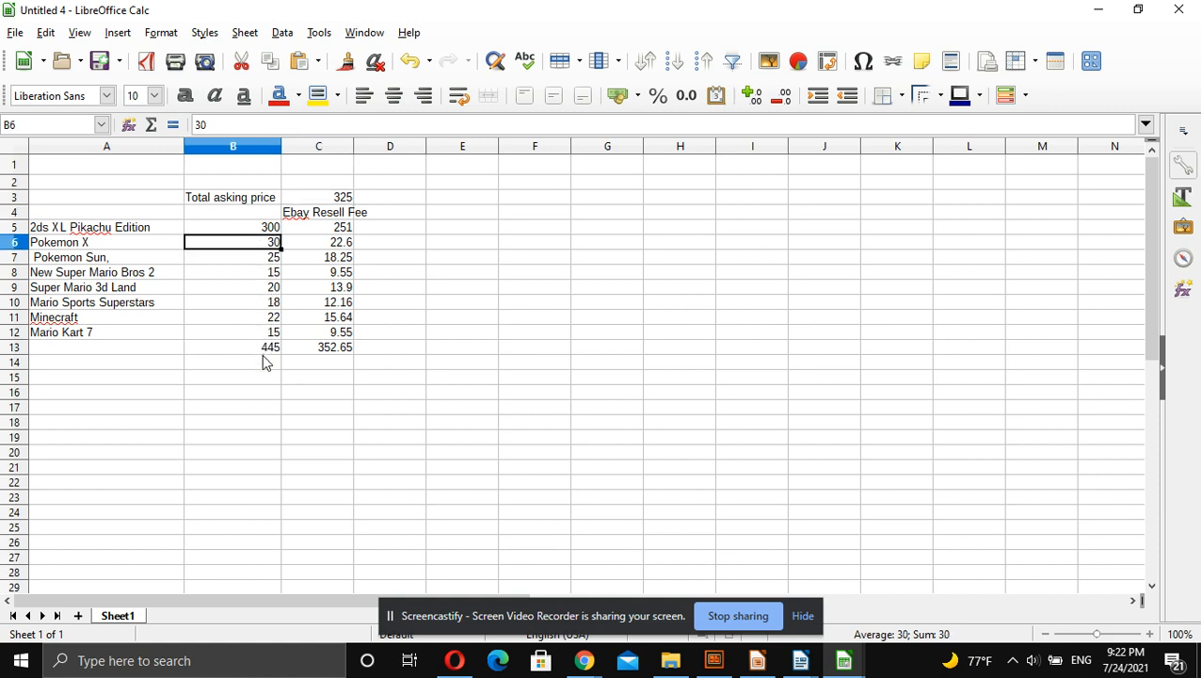
pyautogui.click(233, 346)
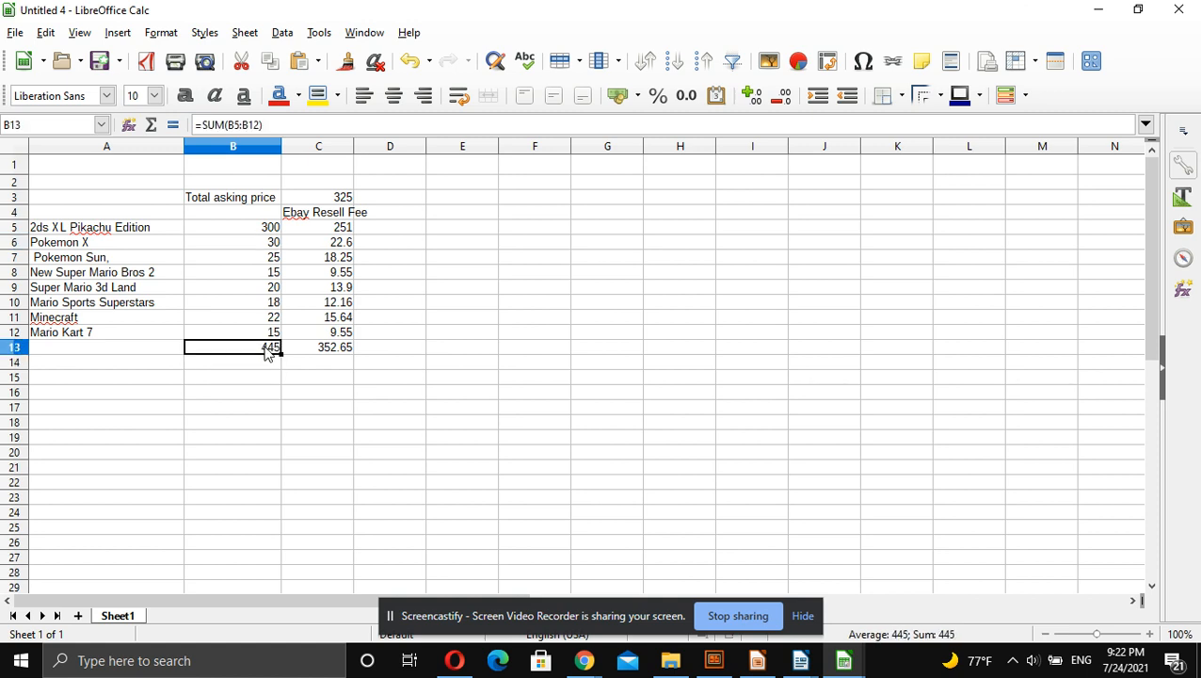
pyautogui.moveTo(233, 224)
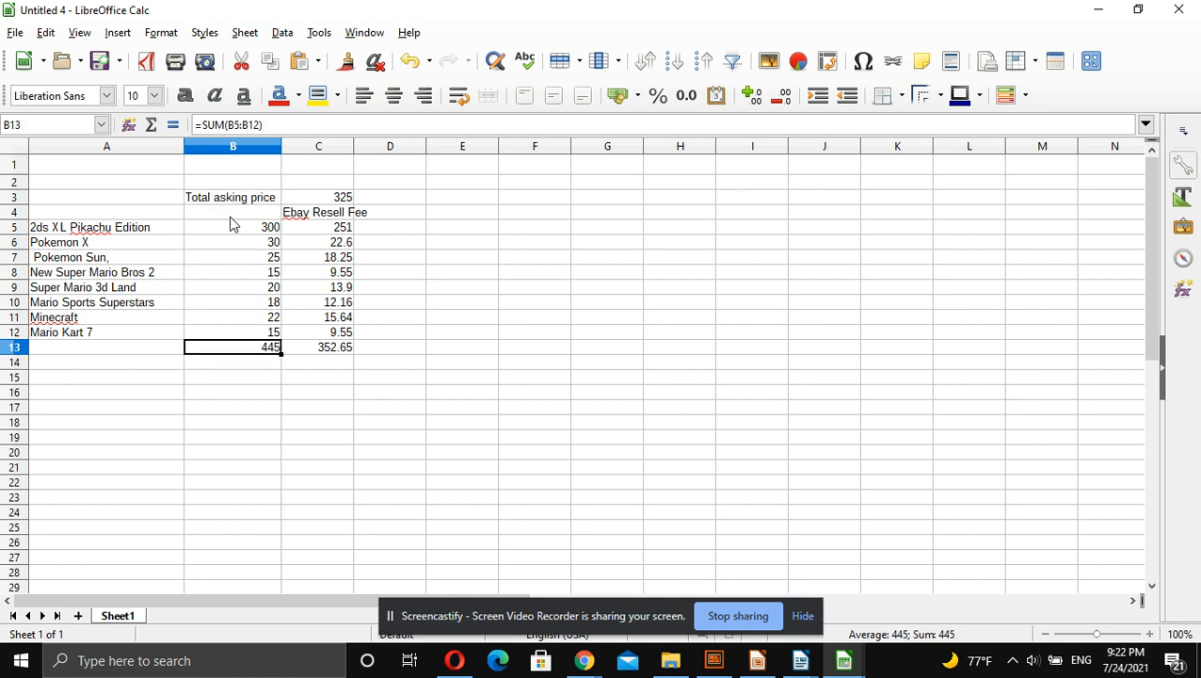
pyautogui.moveTo(324, 326)
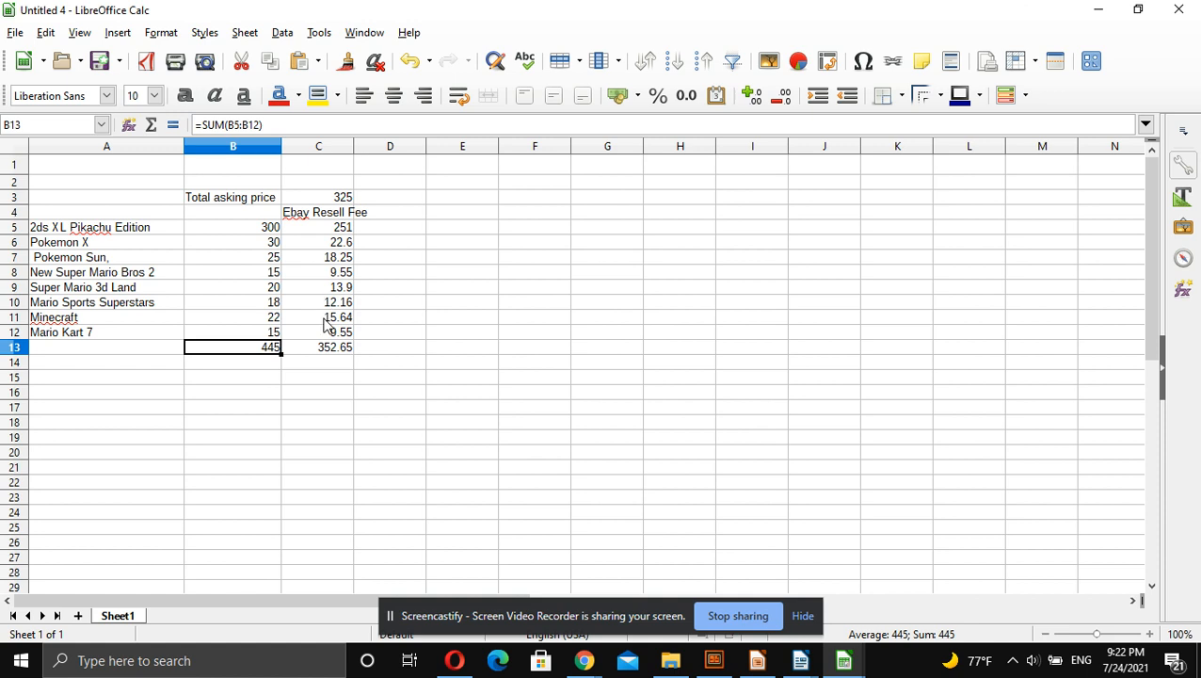
pyautogui.click(318, 226)
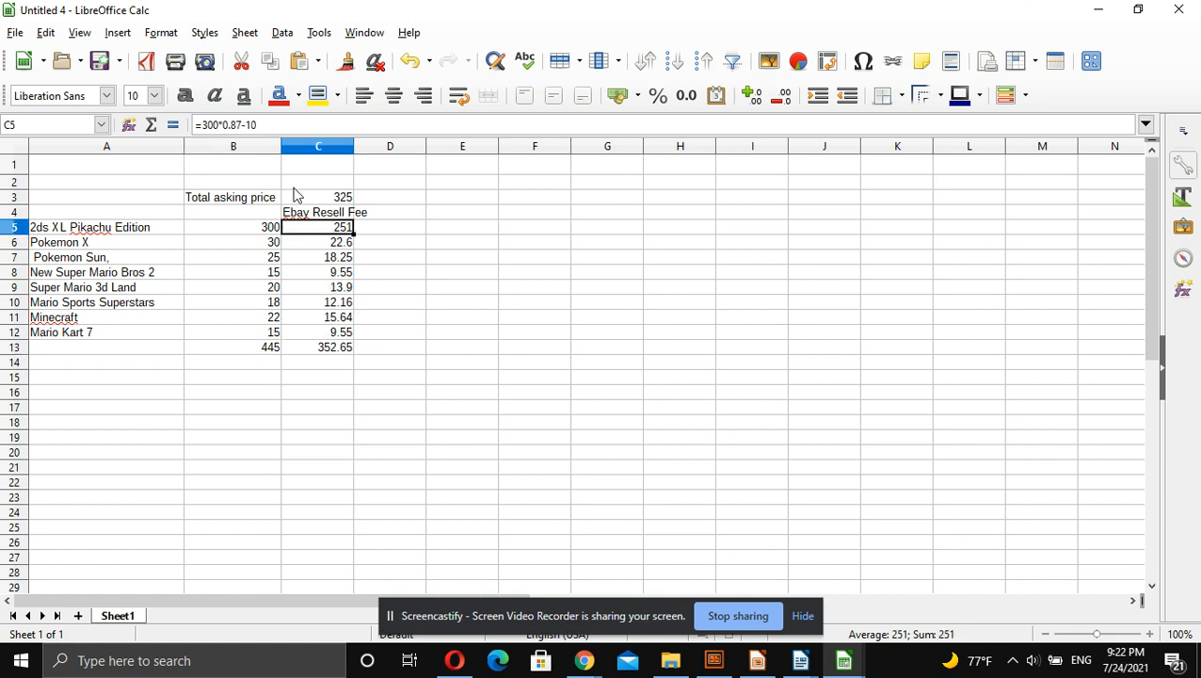
pyautogui.doubleClick(318, 226)
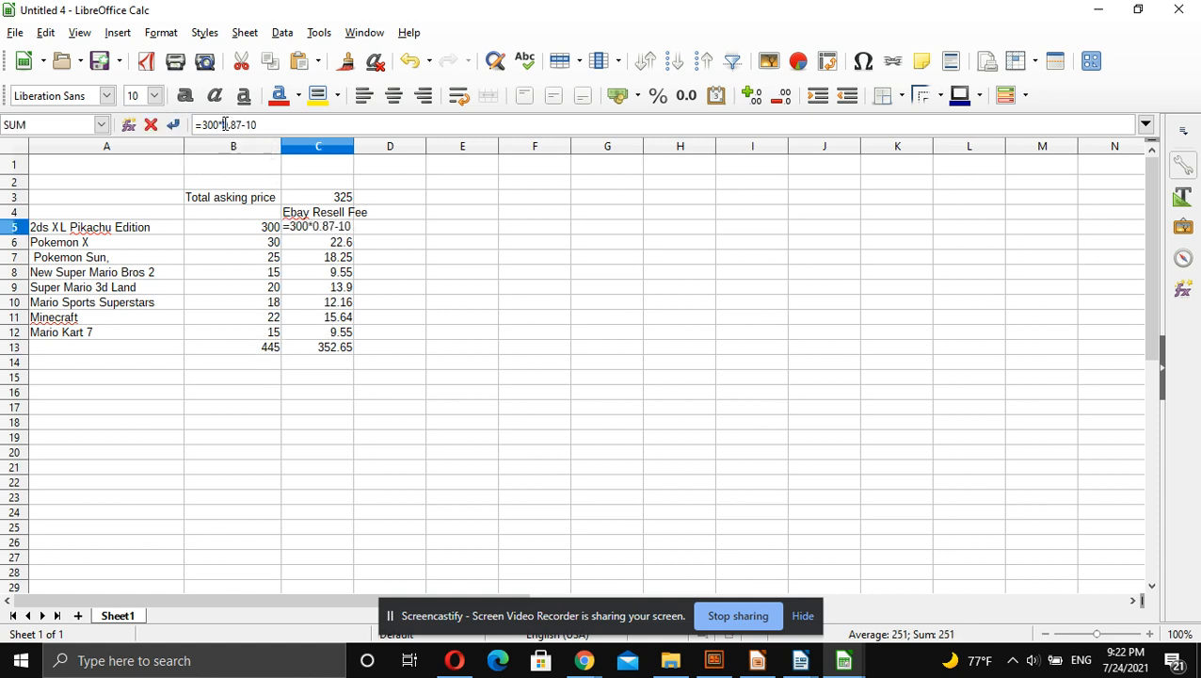
pyautogui.moveTo(264, 124)
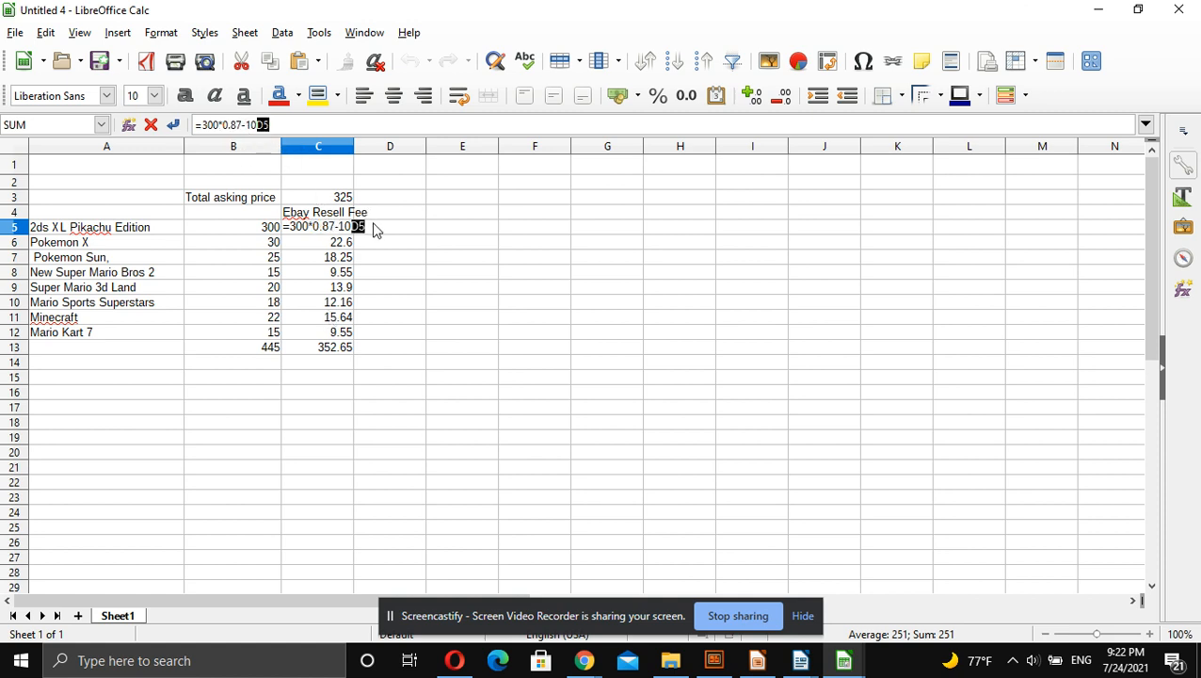
pyautogui.write('D')
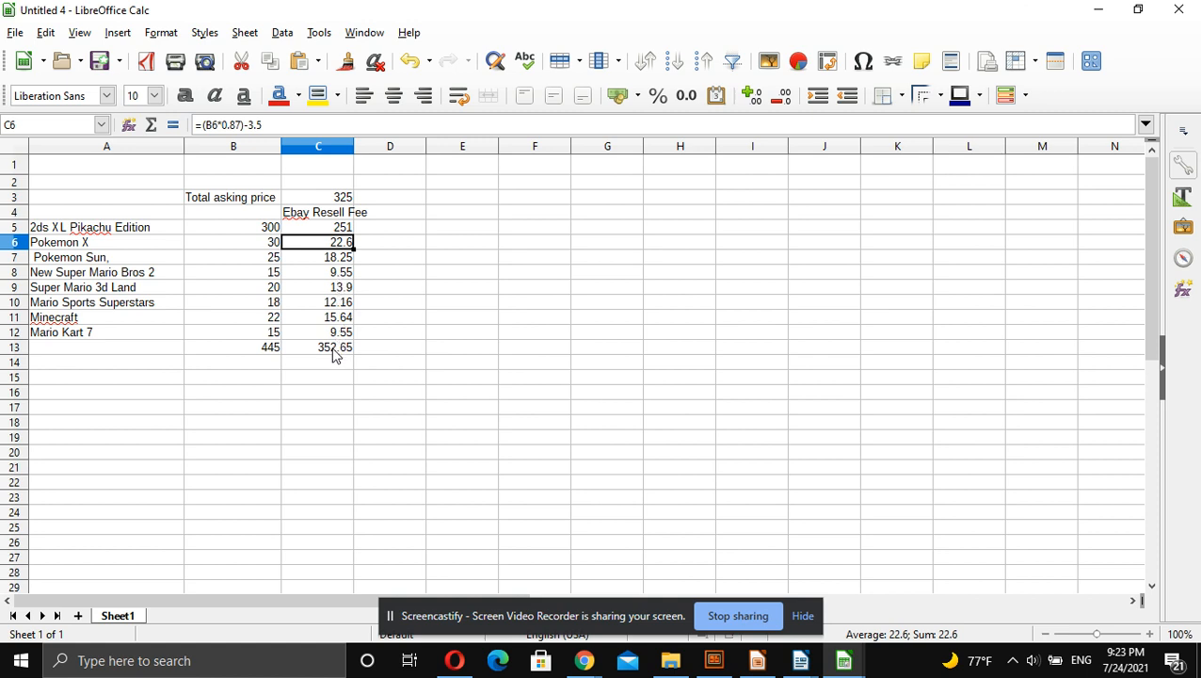
pyautogui.click(318, 346)
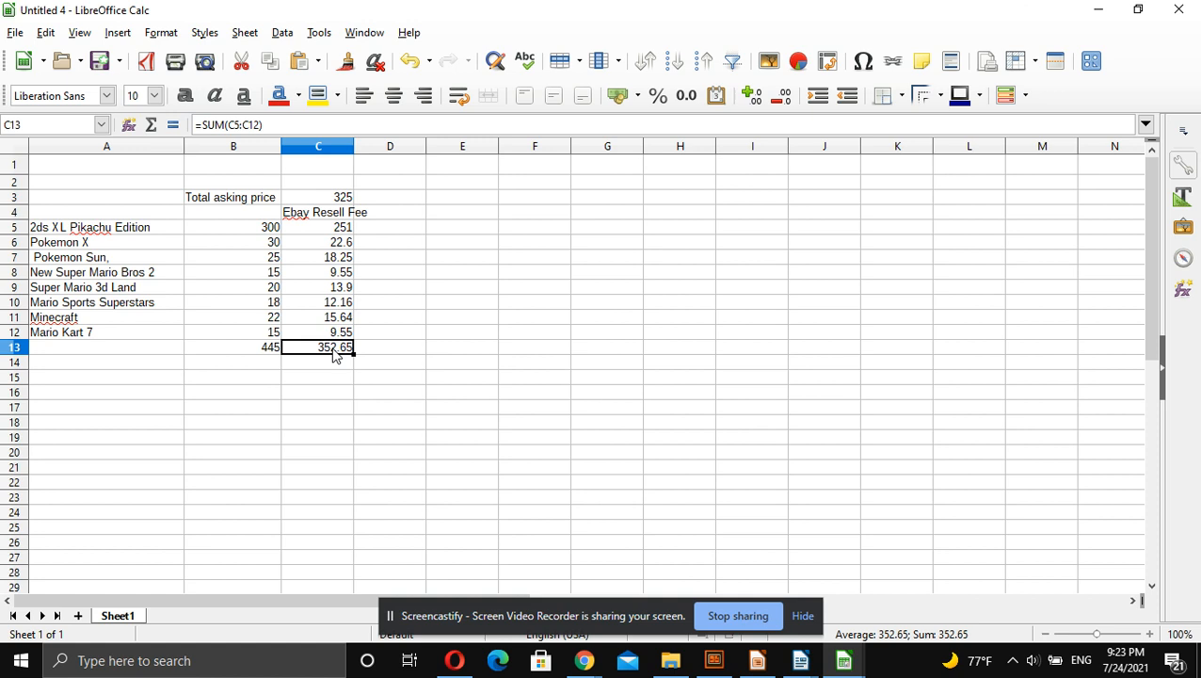